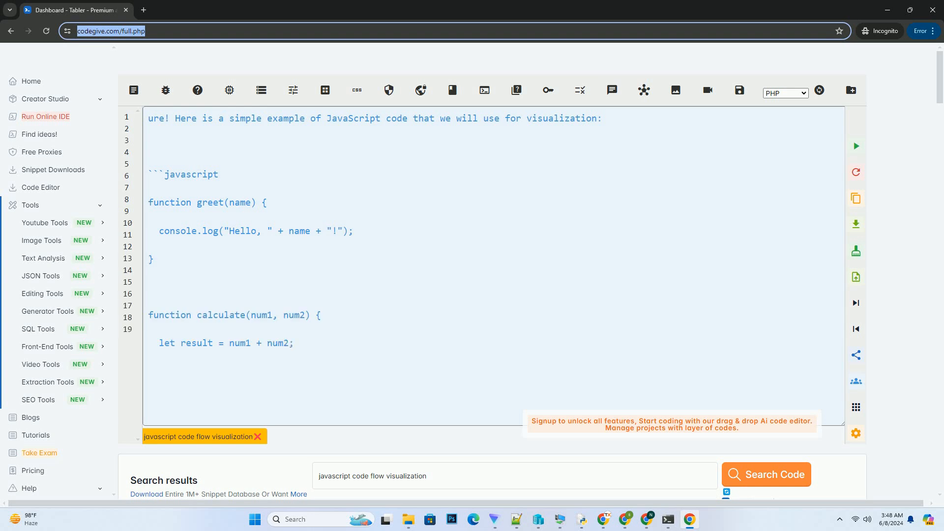
{"action": "scroll", "scroll_direction": "down", "scroll_amount": 3}
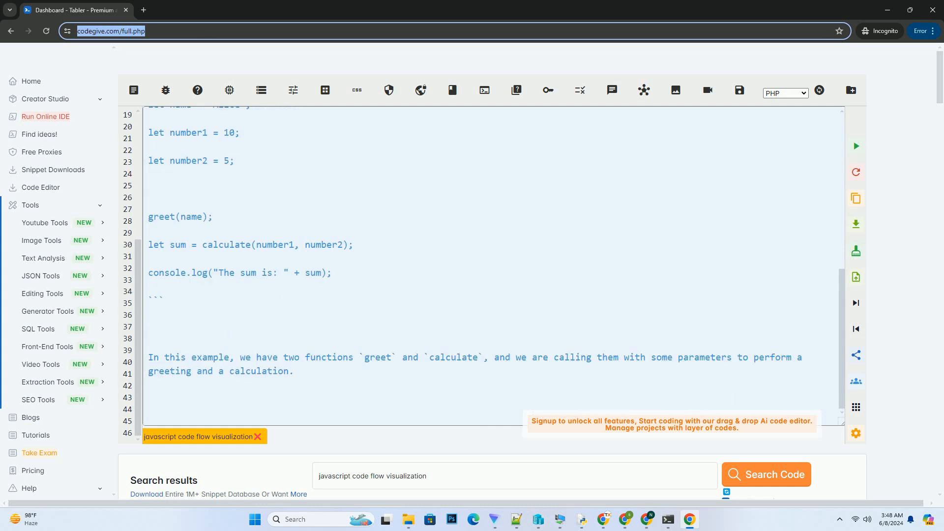
{"action": "scroll", "scroll_direction": "down", "scroll_amount": 3}
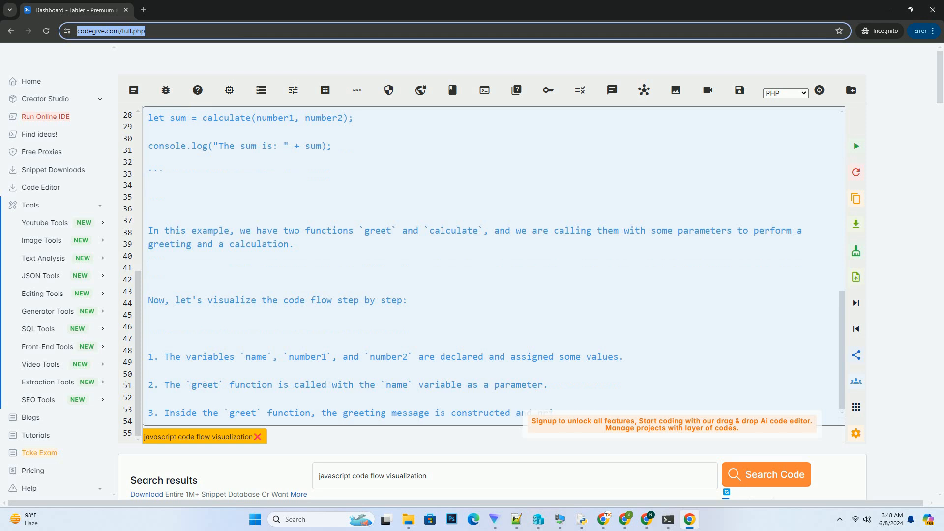
{"action": "scroll", "scroll_direction": "down", "scroll_amount": 3}
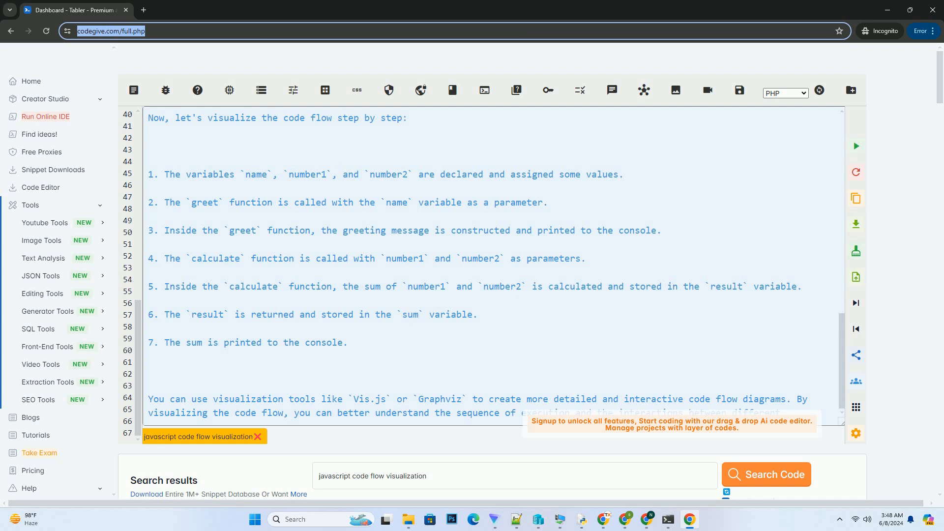
{"action": "scroll", "scroll_direction": "down", "scroll_amount": 3}
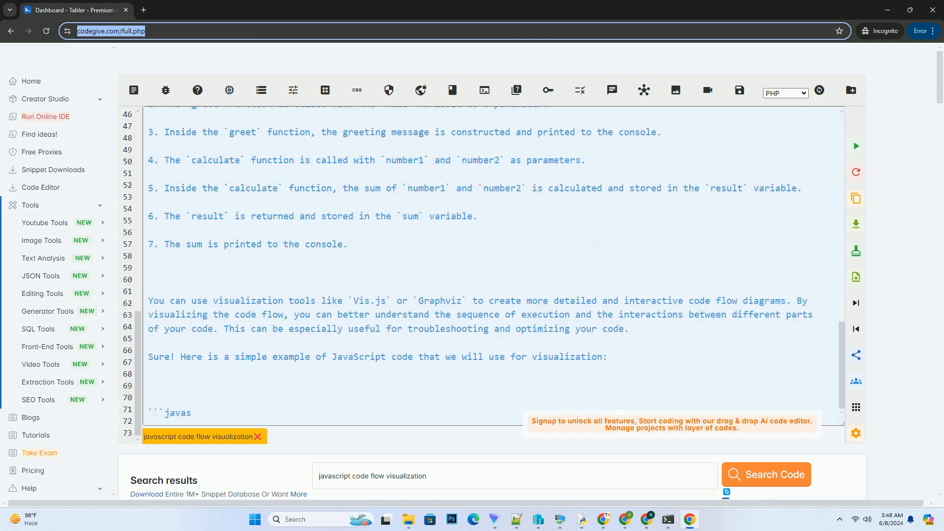
{"action": "scroll", "scroll_direction": "down", "scroll_amount": 3}
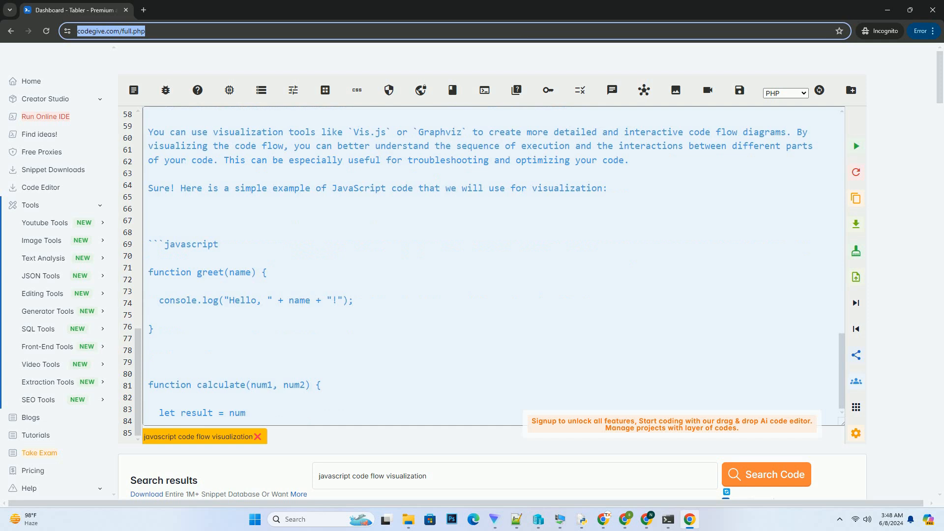
{"action": "scroll", "scroll_direction": "down", "scroll_amount": 3}
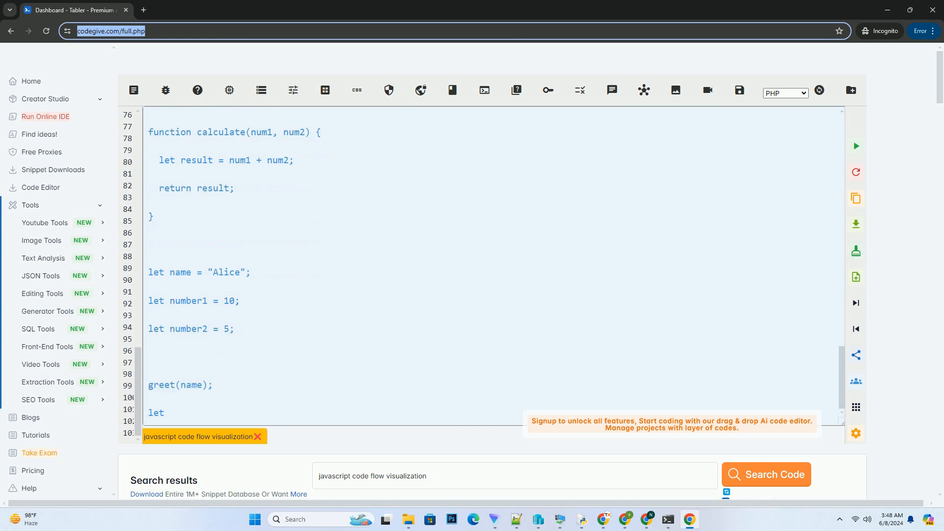
{"action": "type", "text": "sum = calculate(number1, number2);"}
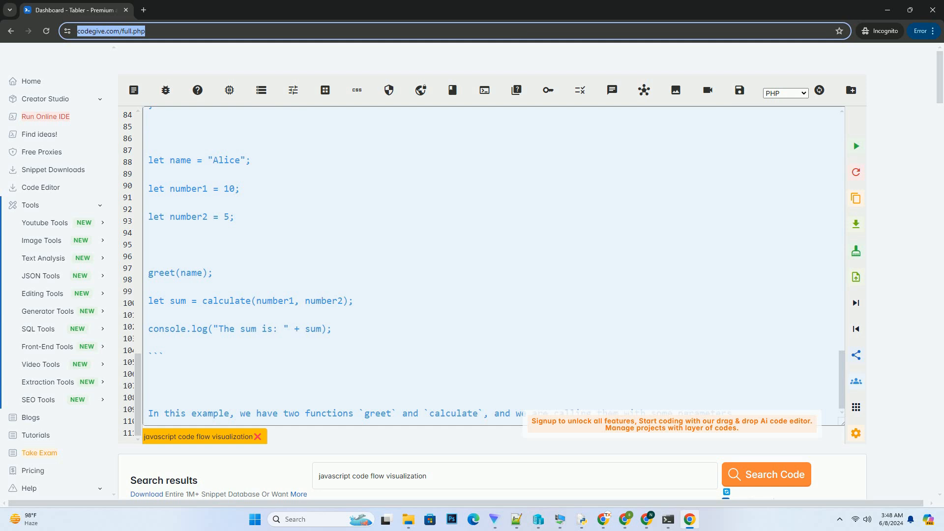
{"action": "scroll", "scroll_direction": "down", "scroll_amount": 3}
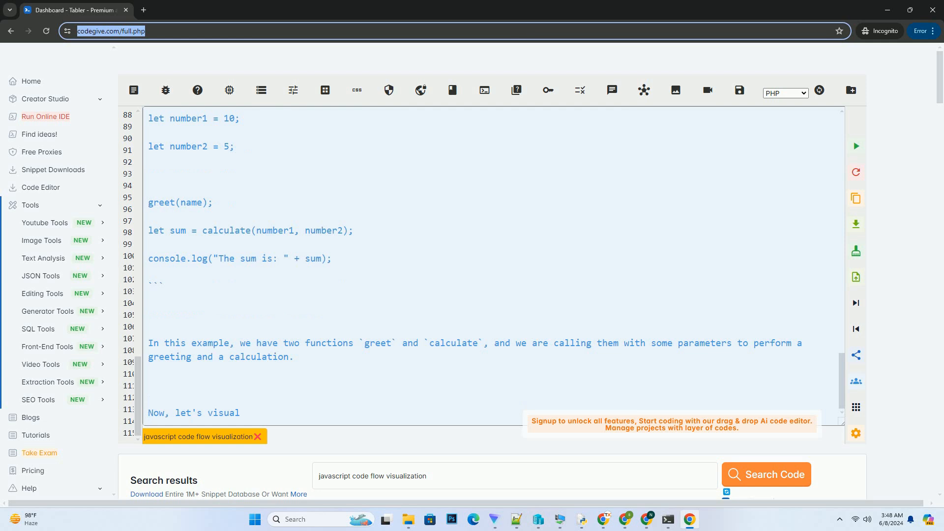
{"action": "type", "text": "ize the code flow step by step:"}
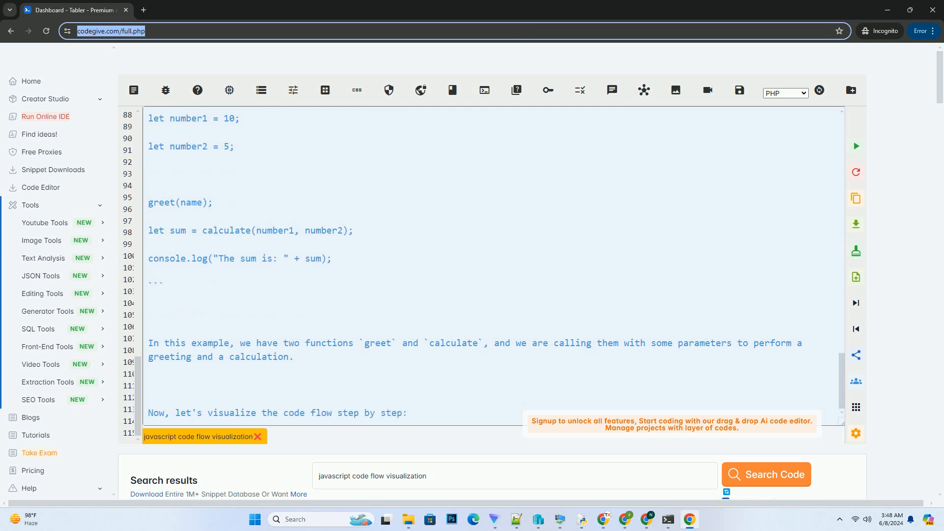
{"action": "scroll", "scroll_direction": "down", "scroll_amount": 3}
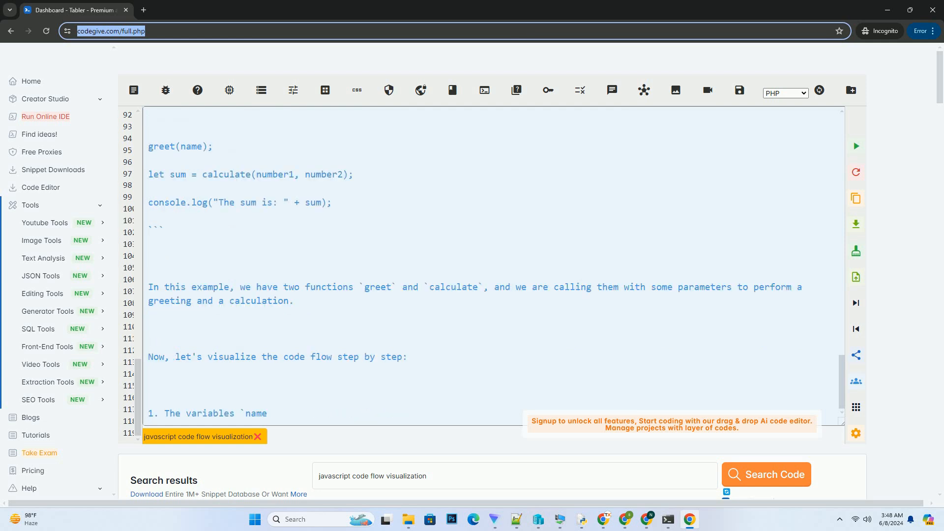